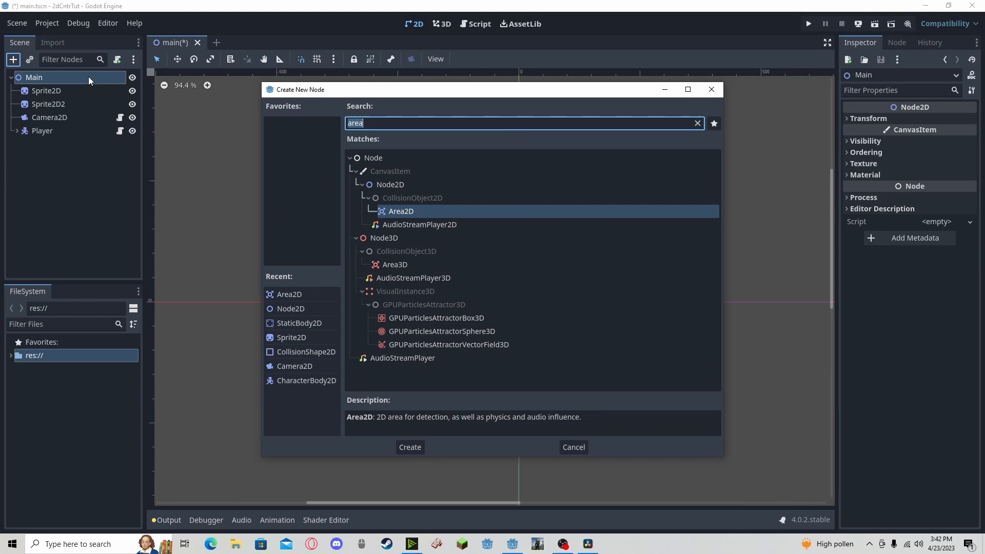
Add an Area2D node and move the Sprite2D under it
click(409, 446)
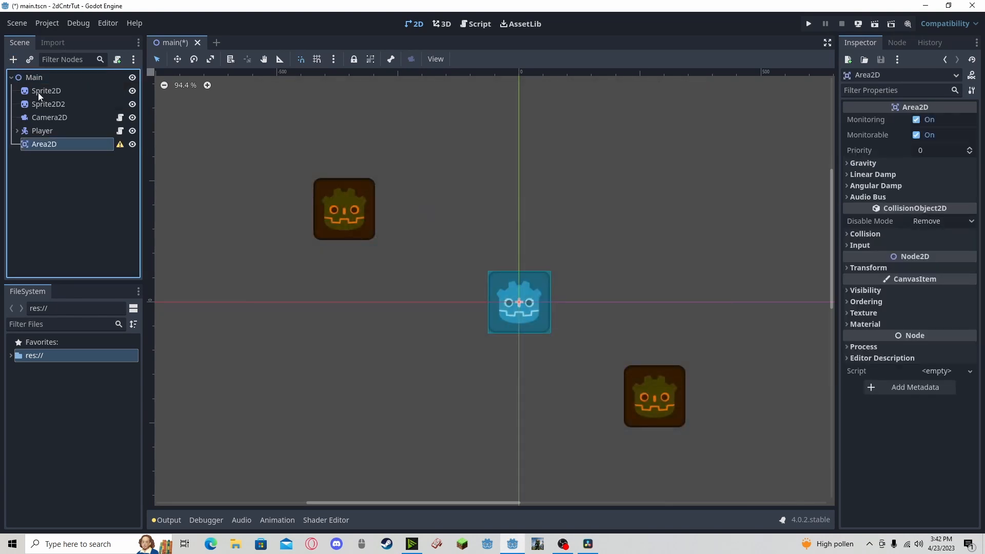
click(46, 90)
text(coll)
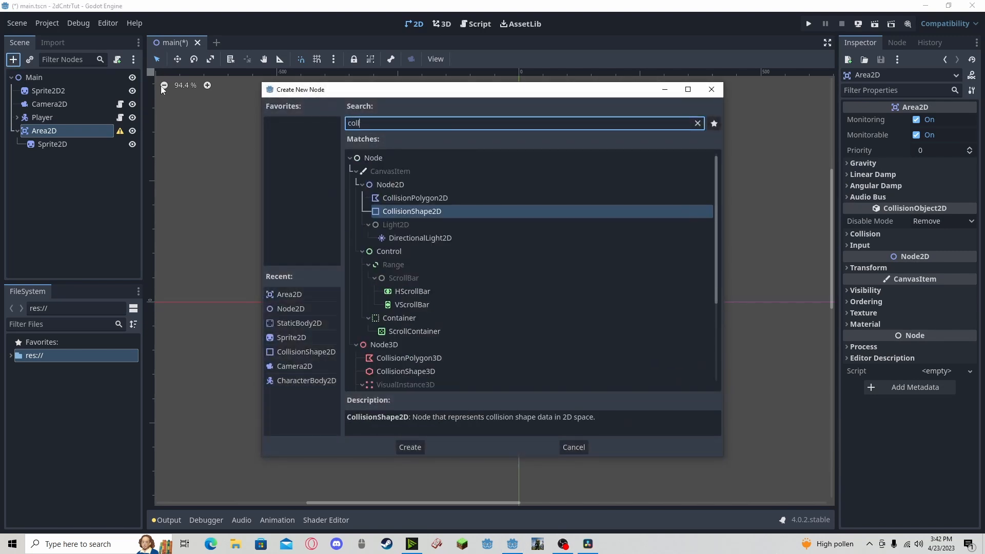
Add a CollisionShape2D under Area2D with a new RectangleShape2D
click(409, 446)
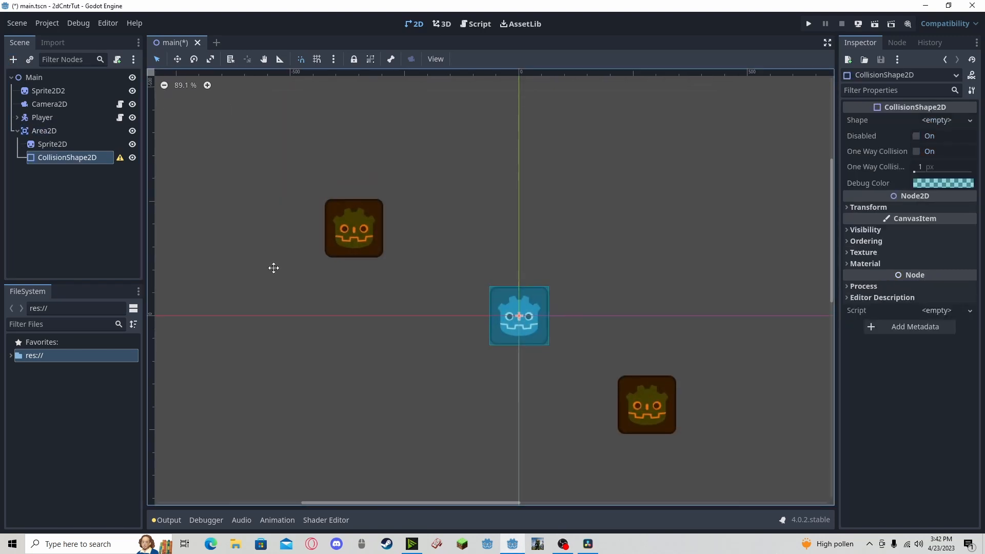
click(936, 120)
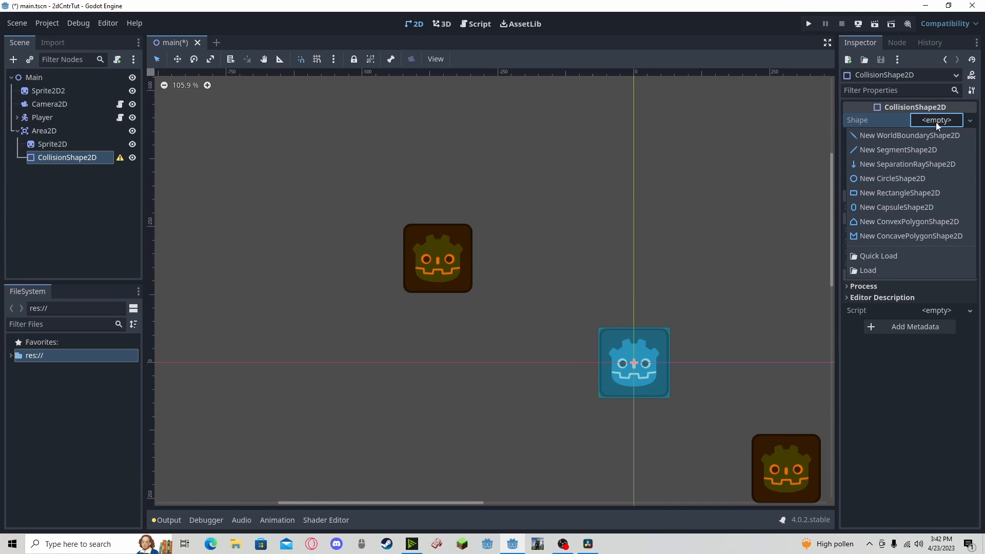
click(897, 193)
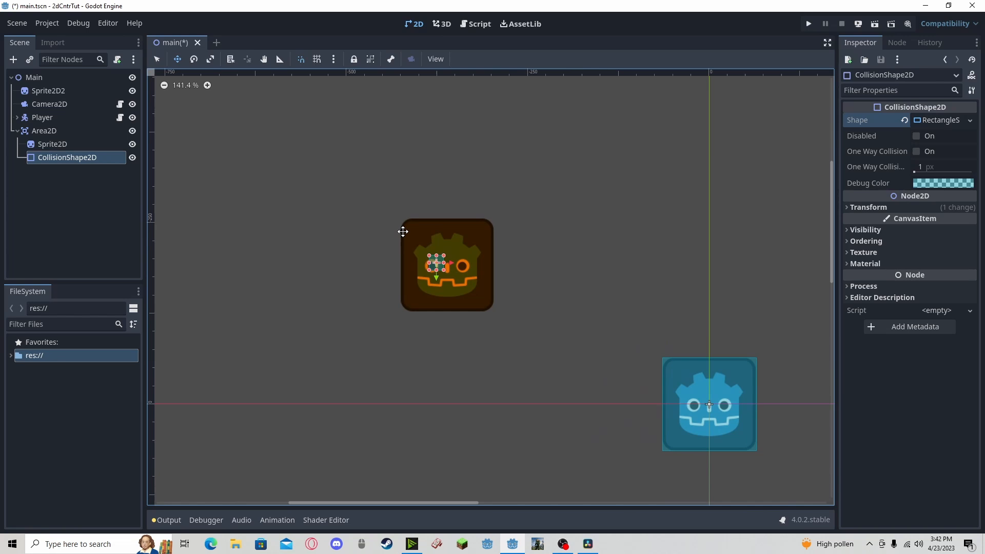
scroll(up, 3)
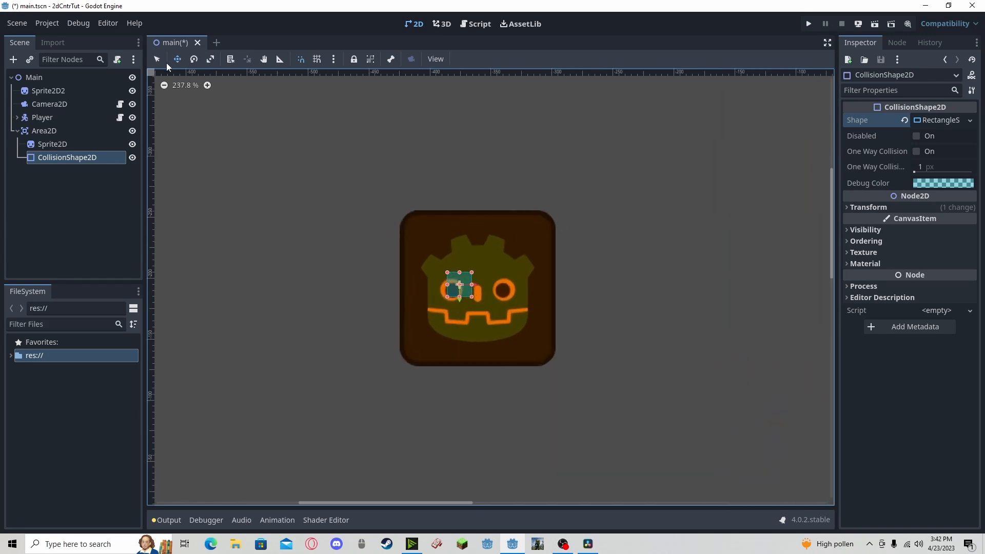
click(44, 157)
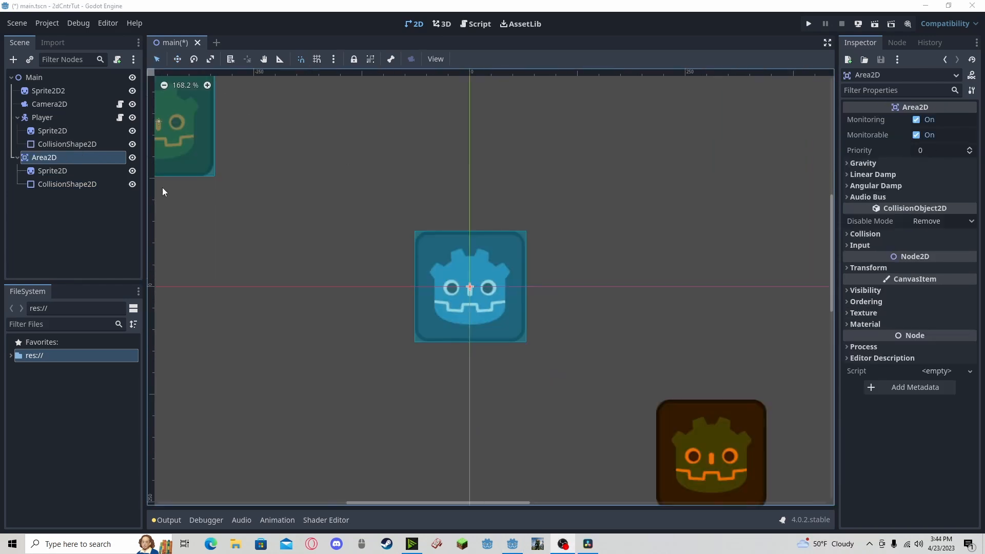
Review the Area2D collision layer and mask, then select Area2D for its signals
click(865, 234)
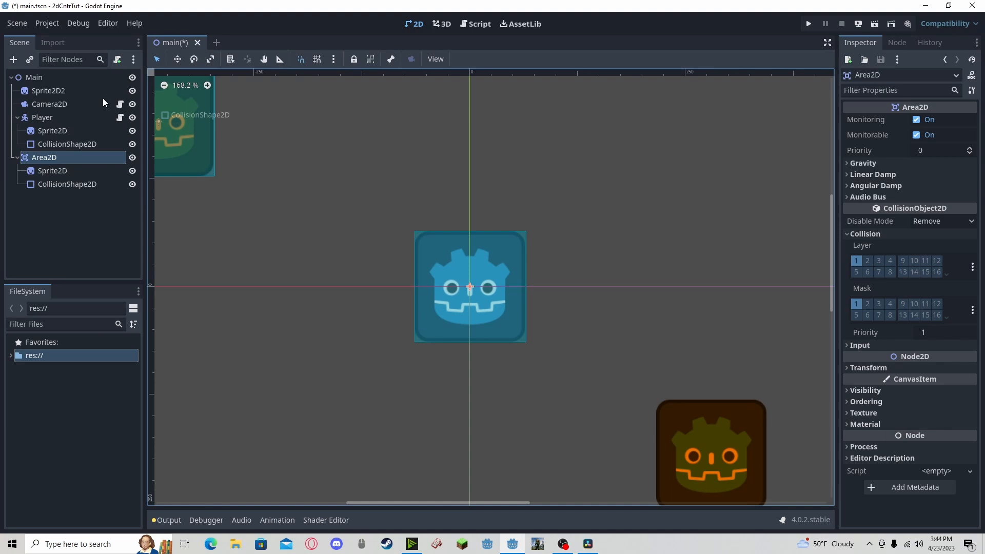
click(42, 117)
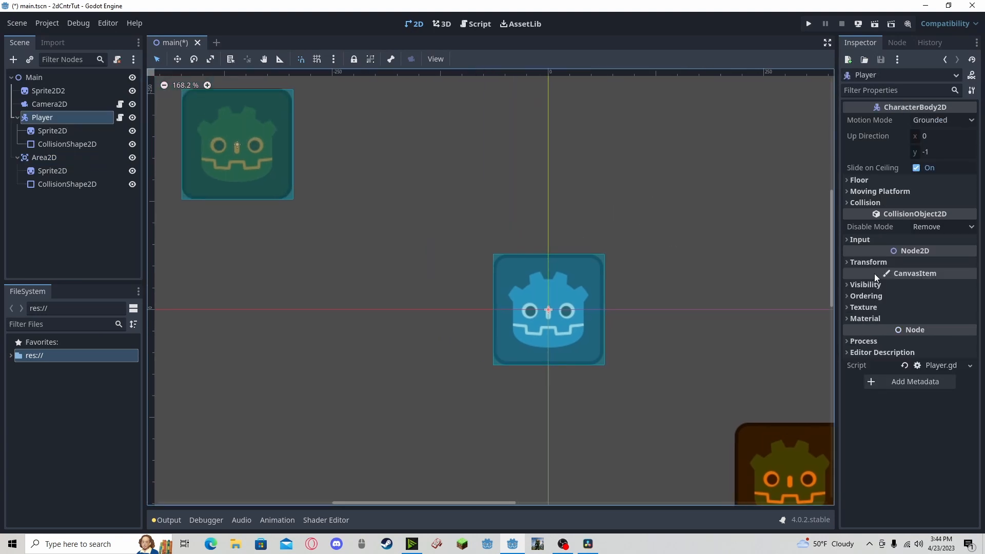
scroll(down, 3)
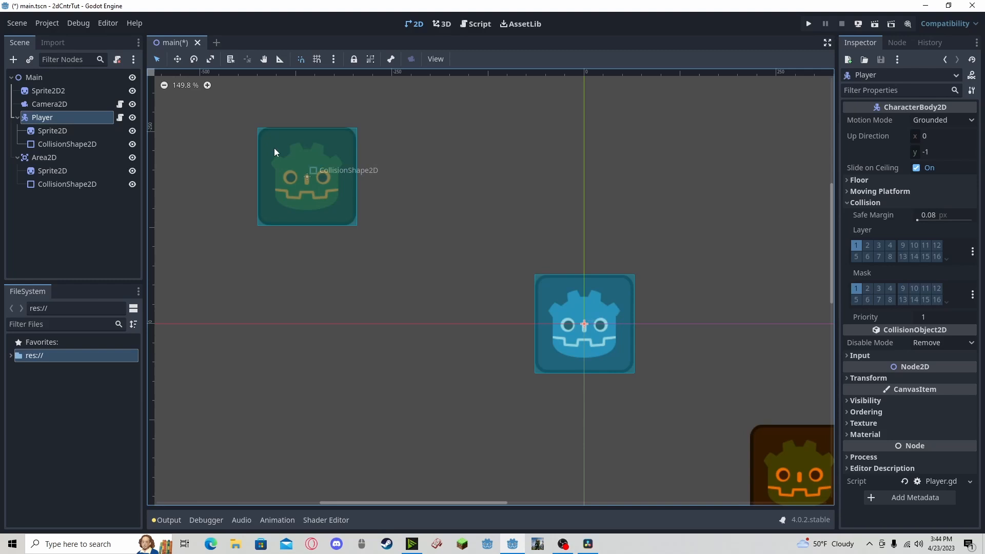
scroll(up, 3)
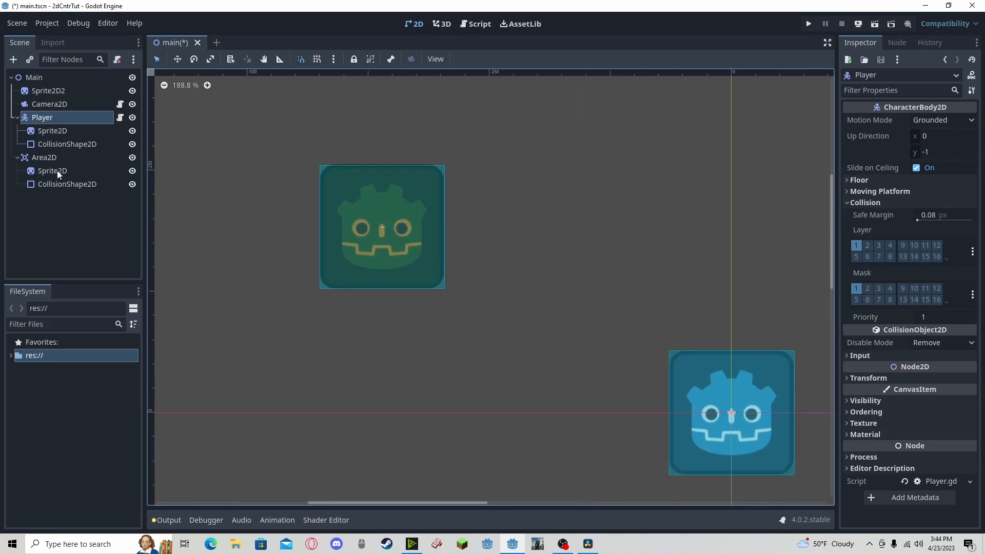
click(45, 157)
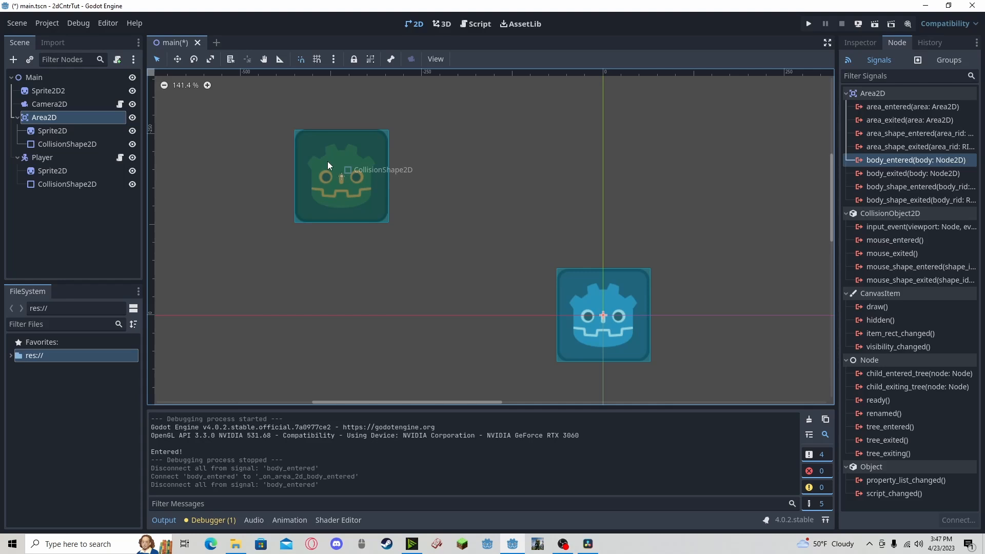
Connect Area2D's body_entered signal to the Player script
double_click(915, 160)
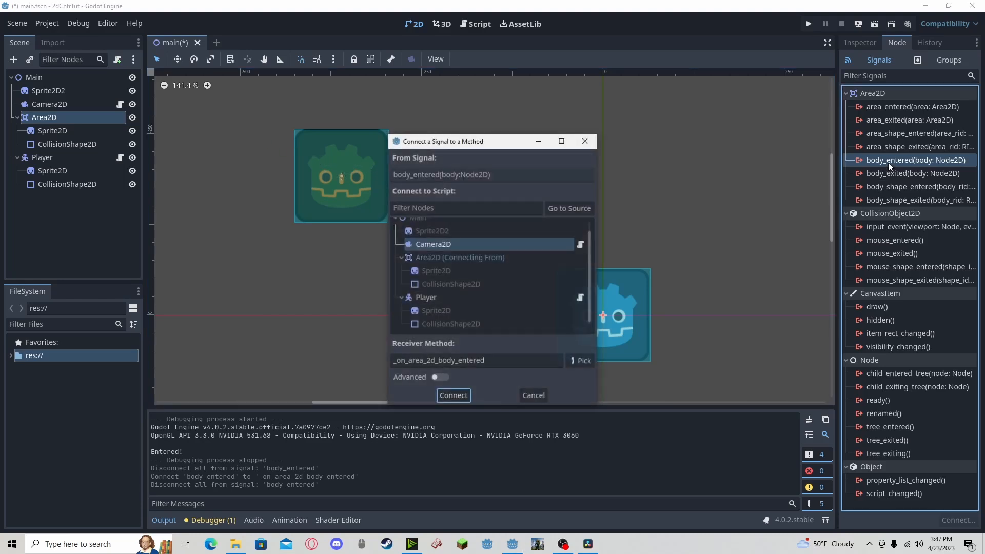
click(425, 297)
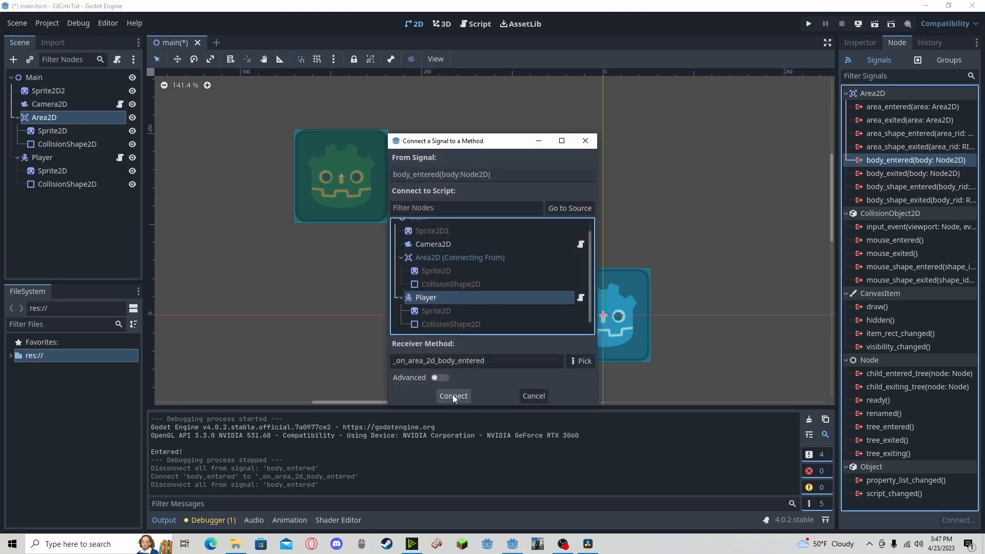
click(452, 397)
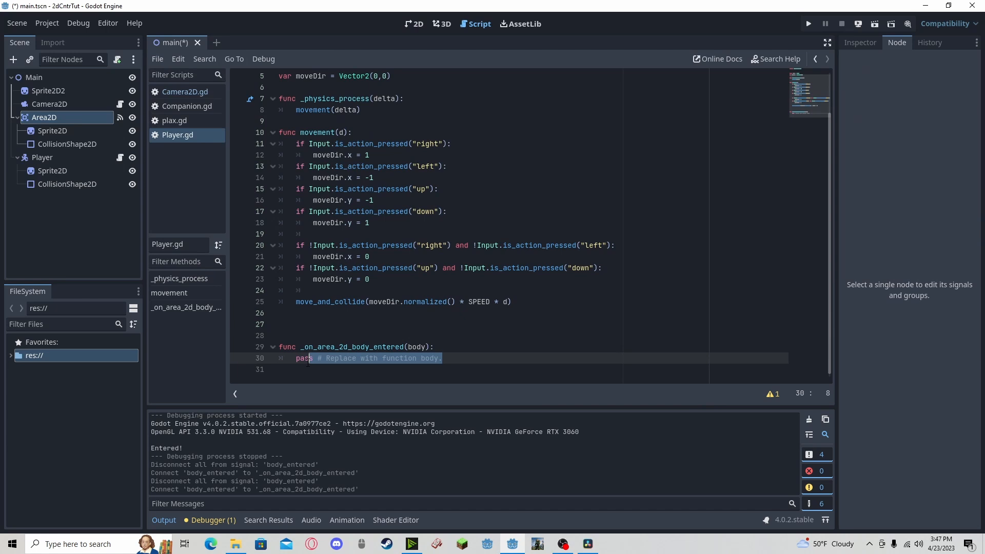
Make _on_area_2d_body_entered print "Entered!" and test it in the running game
text(print(")
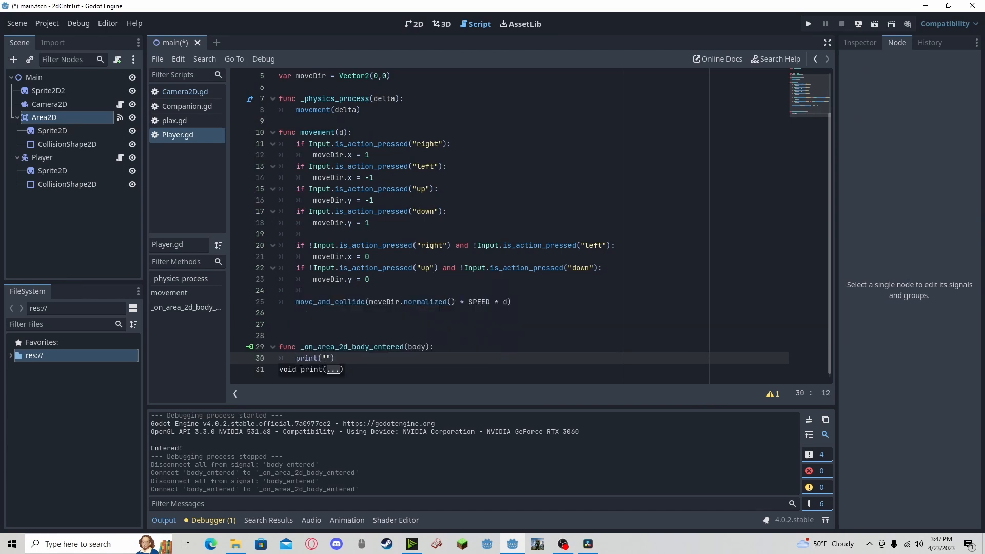
text(Entered!)
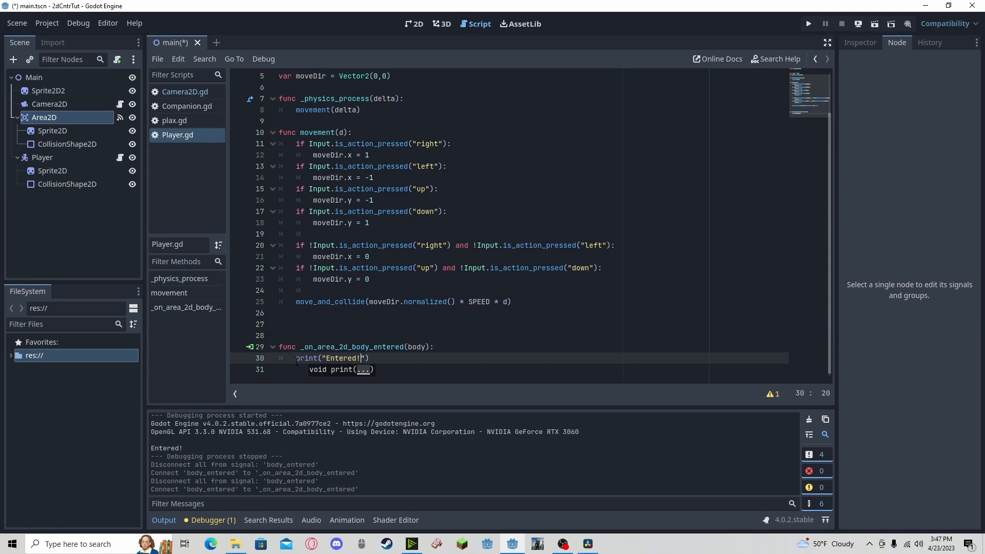
click(808, 23)
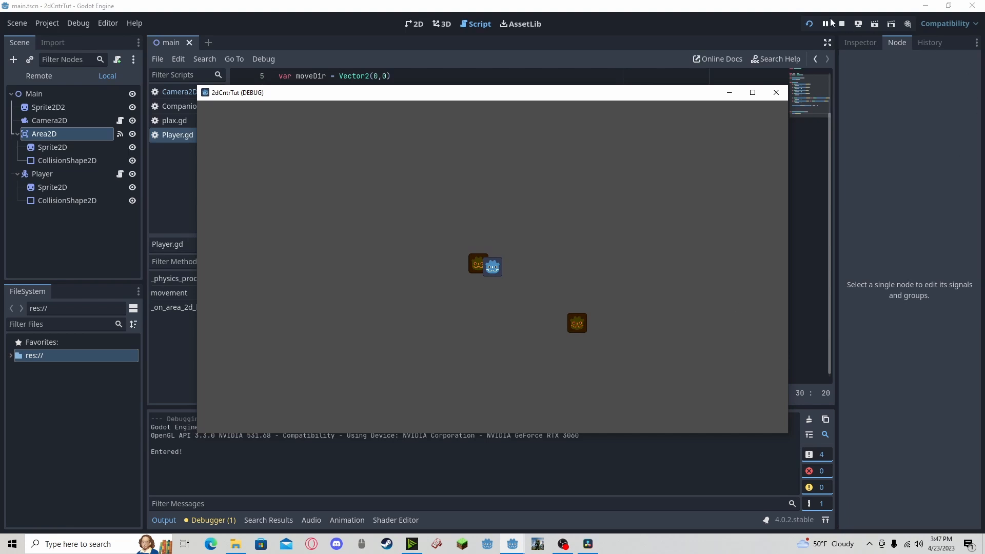
click(841, 23)
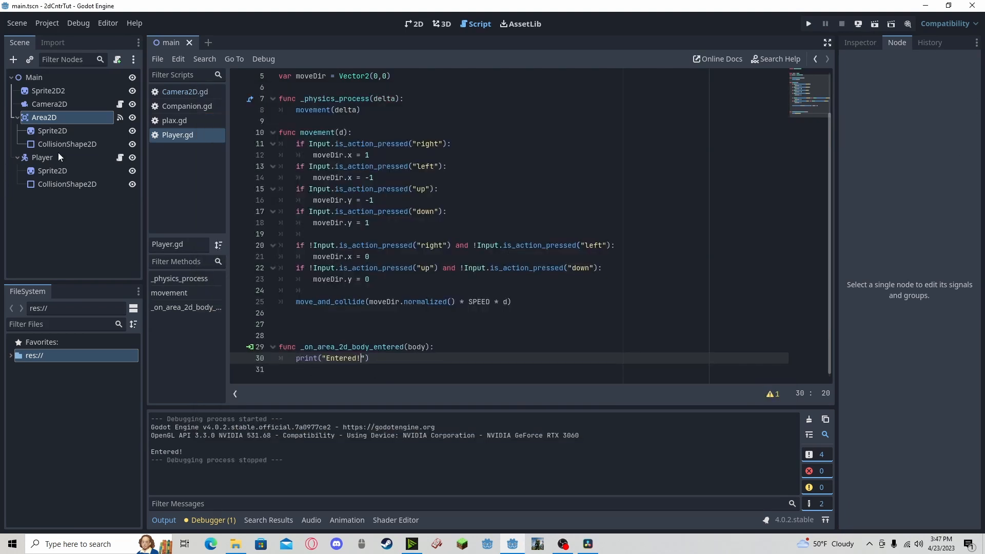
Connect body_exited to Player, make it print "Exited", and run the game again
click(43, 117)
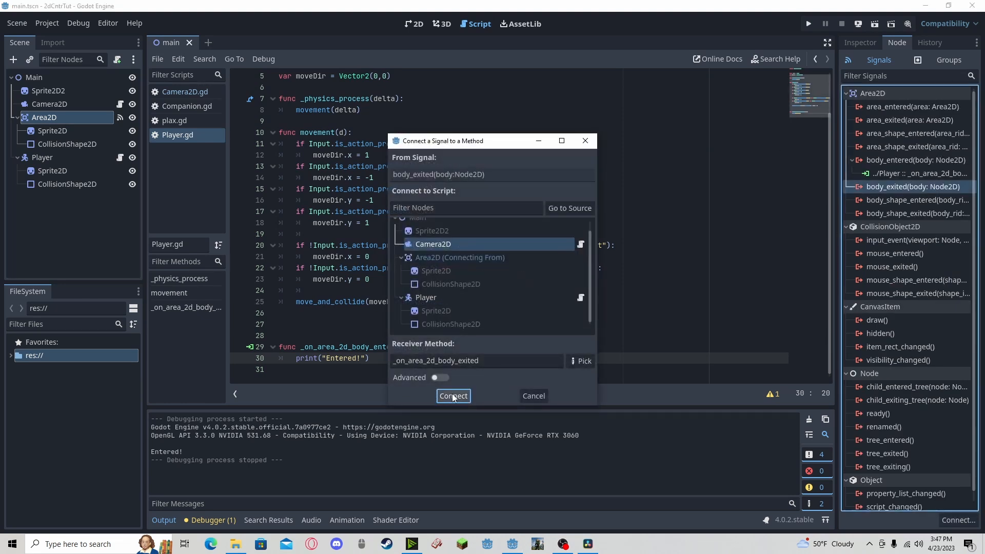
click(453, 397)
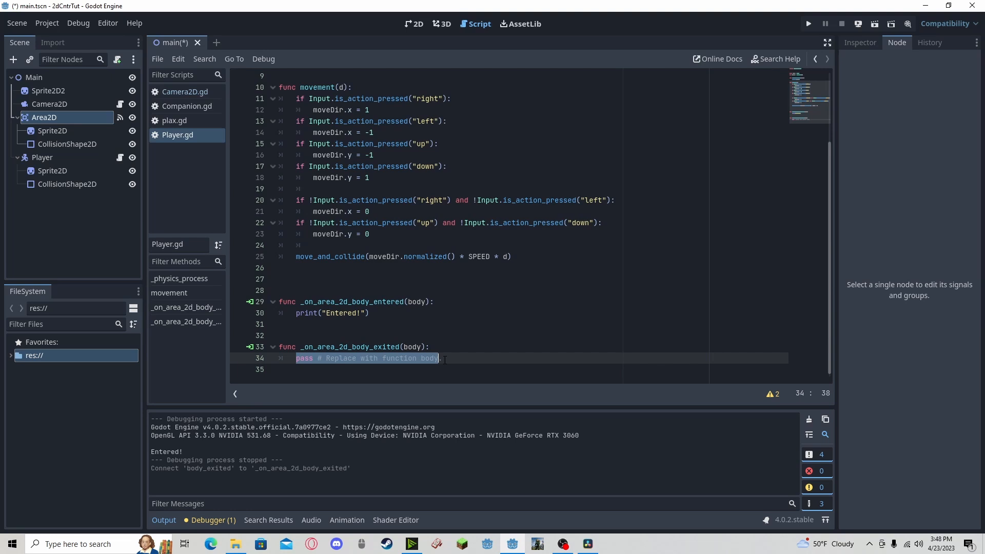
text(print("Entered!"))
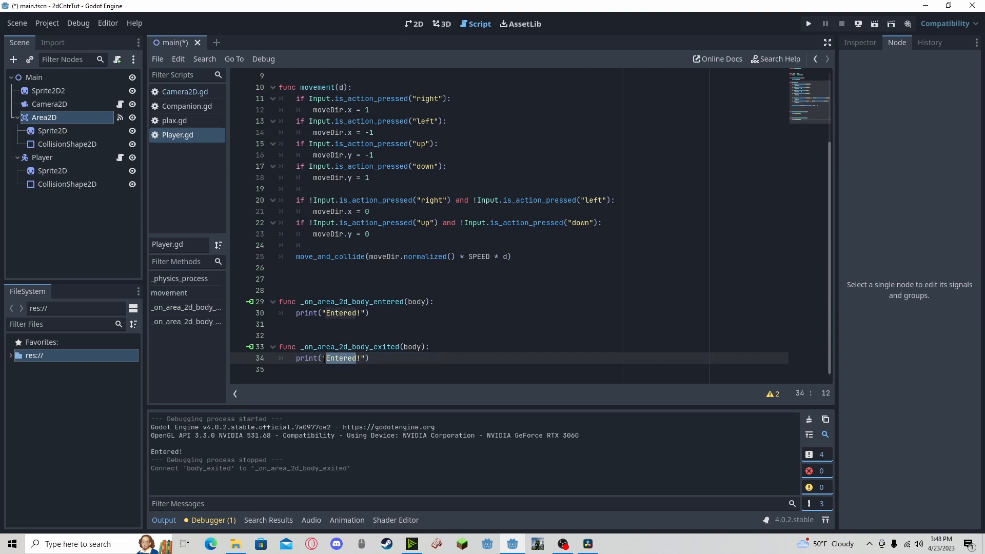
text(Exited)
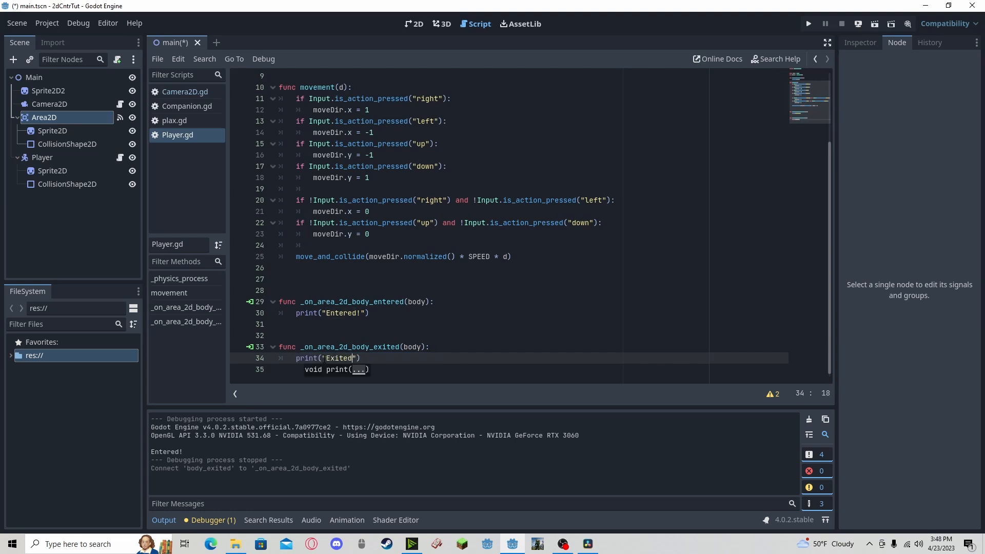
click(809, 24)
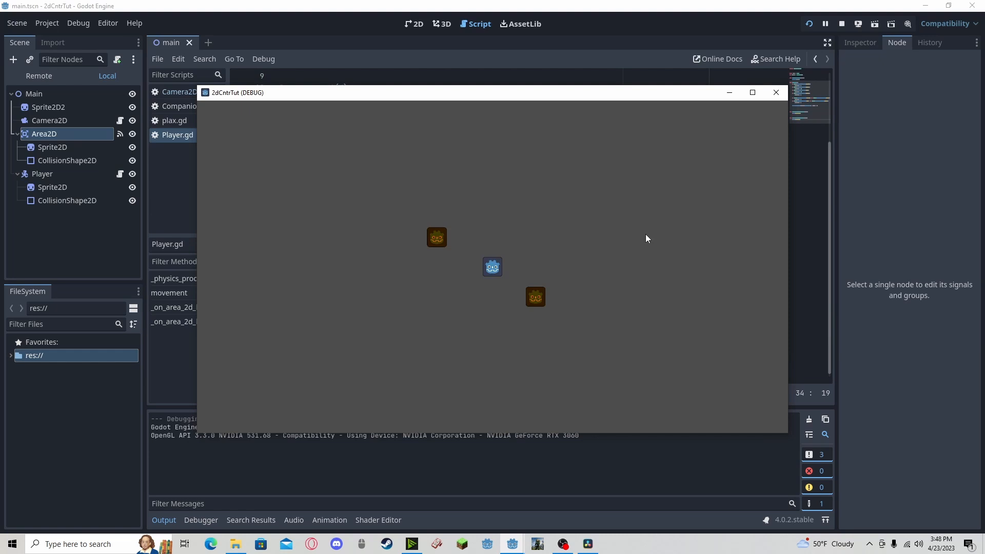